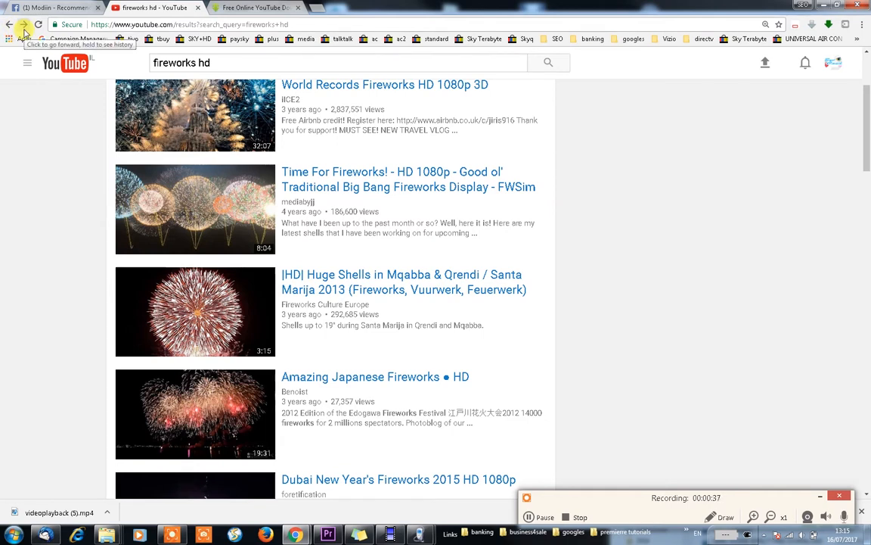
Select the '[HD] Huge Shells in Mqabba & Qrendi' fireworks video from the search results
{"action": "left_click", "coordinate": [195, 310]}
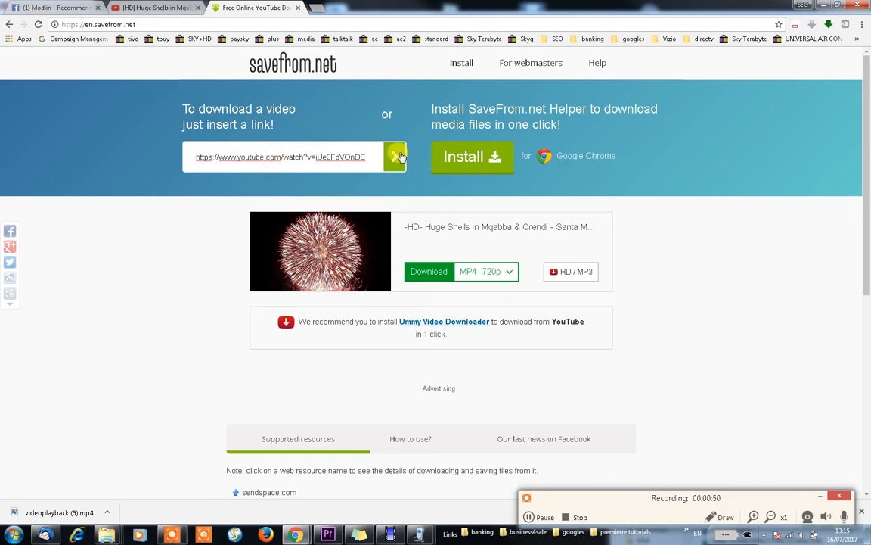
Start the MP4 720p download of the fireworks video via the green Download button
{"action": "left_click", "coordinate": [393, 155]}
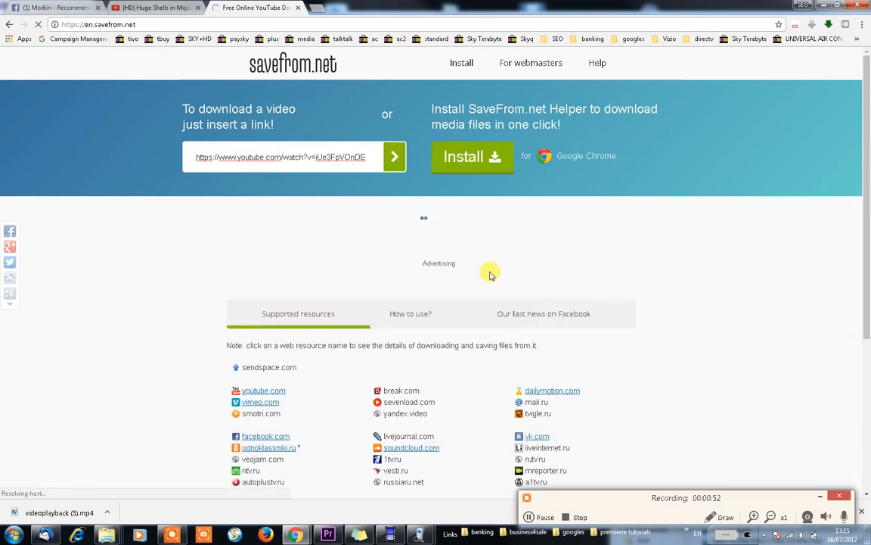
{"action": "left_click", "coordinate": [393, 156]}
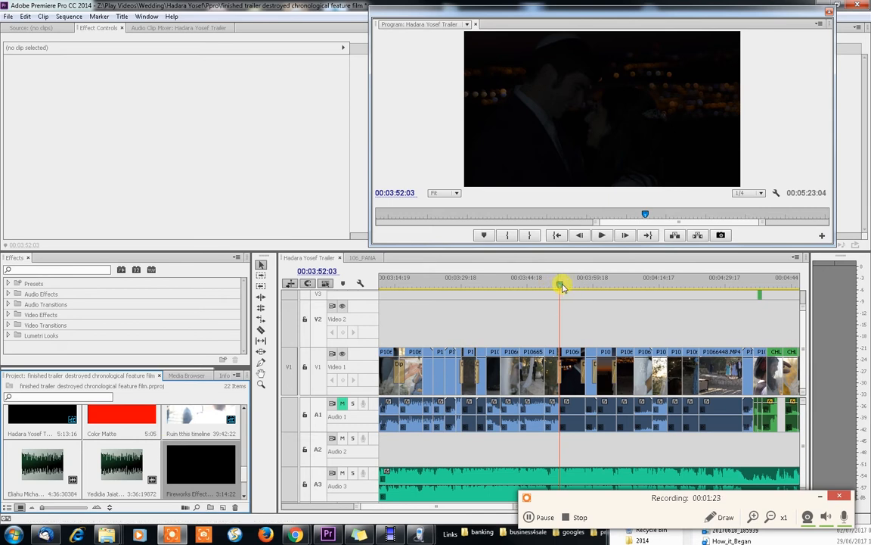
Load the Hadara Yosef Trailer sequence with the dark wedding footage in the timeline
{"action": "left_click", "coordinate": [563, 284]}
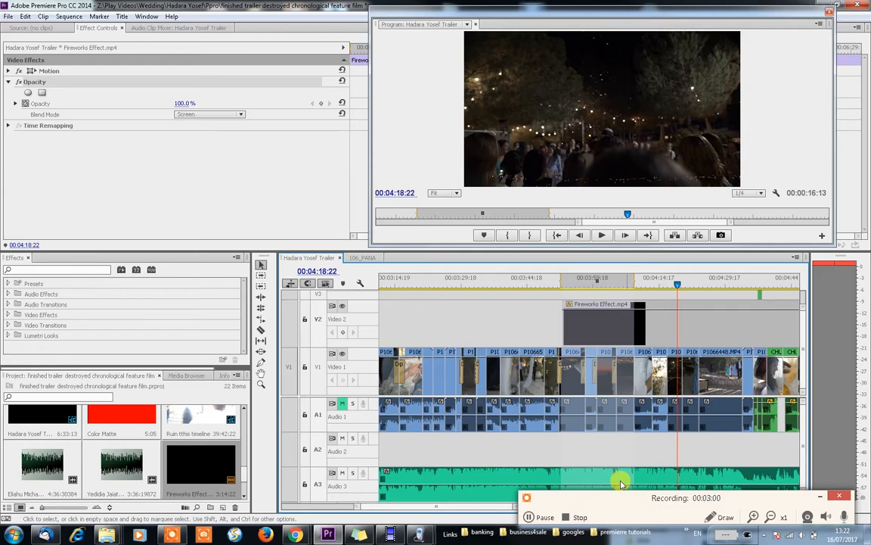
{"action": "mouse_move", "coordinate": [590, 515]}
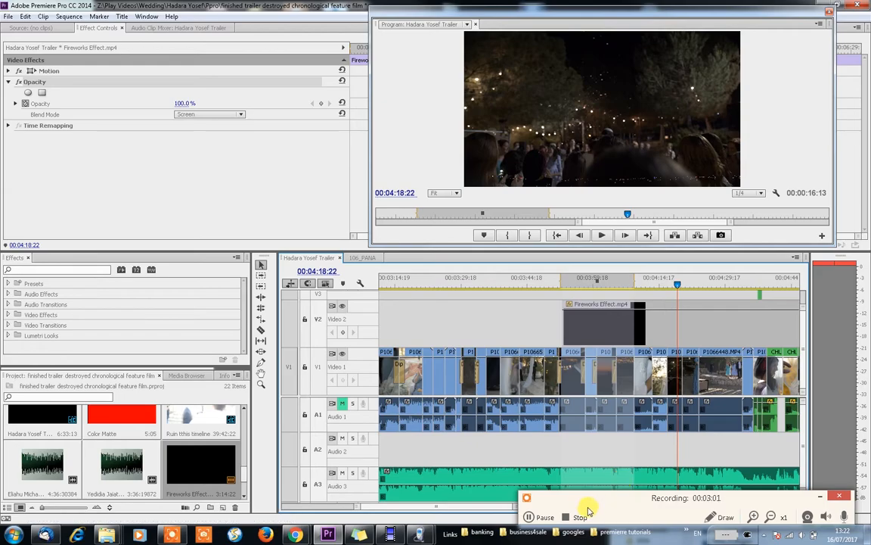